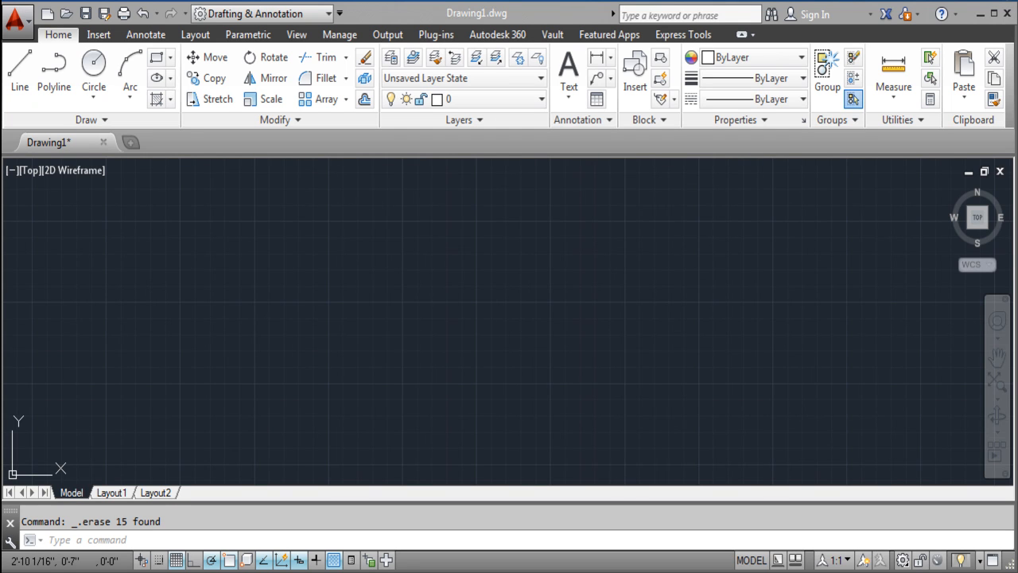
pyautogui.moveTo(321, 58)
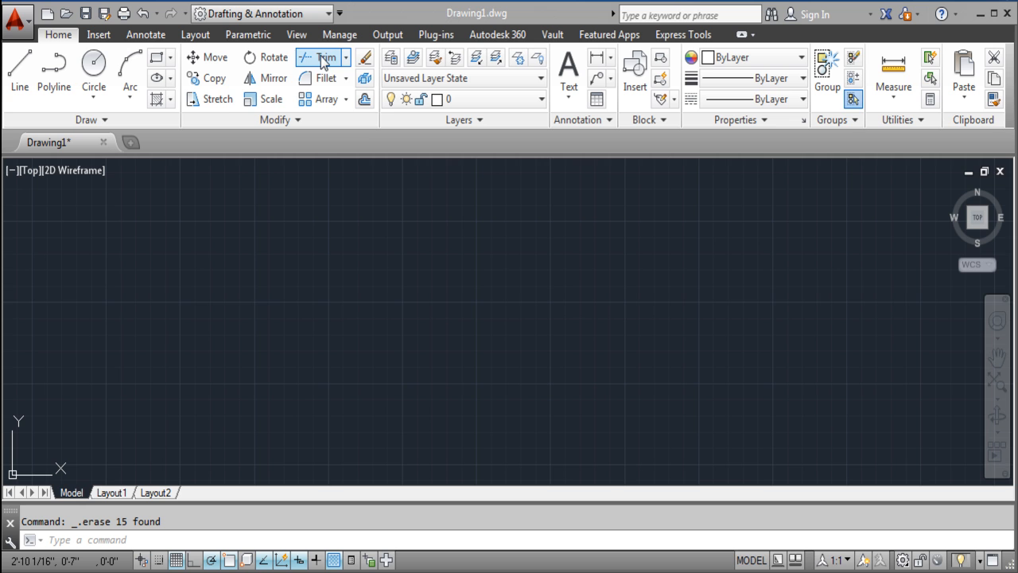
pyautogui.moveTo(269, 474)
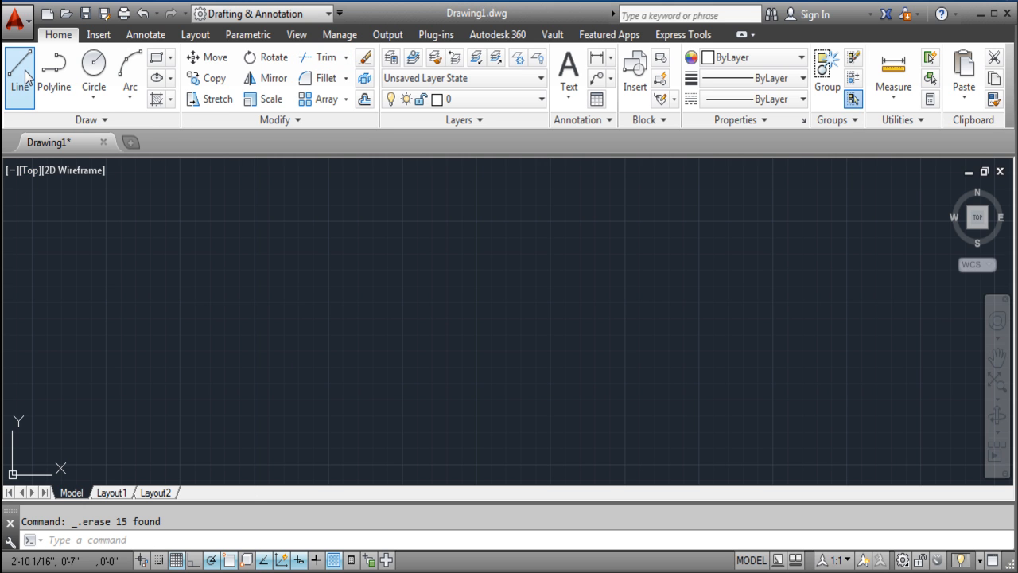
# - Draw a large circle, then a smaller circle on the same centre to form a ring
pyautogui.click(93, 70)
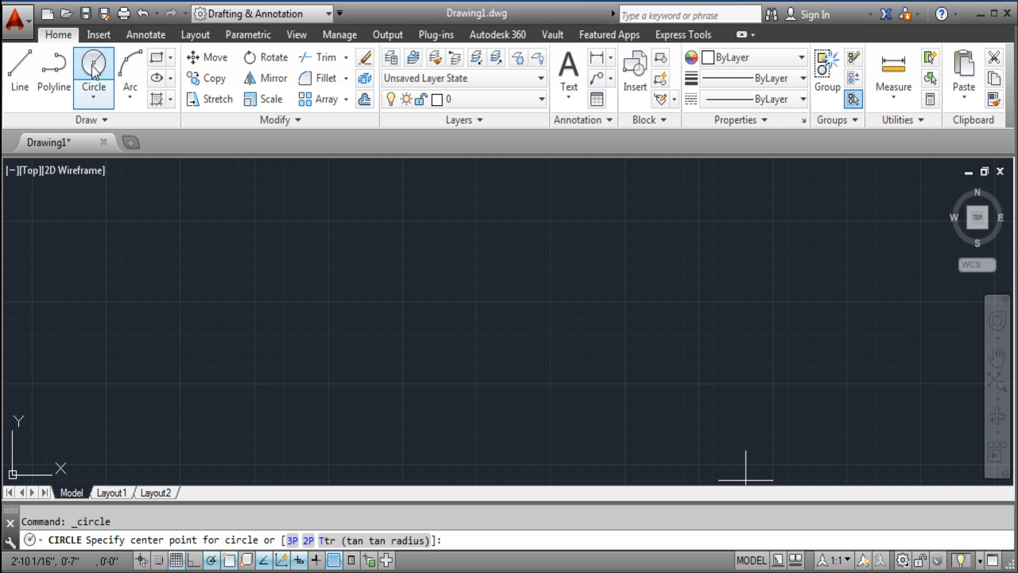
pyautogui.moveTo(416, 255)
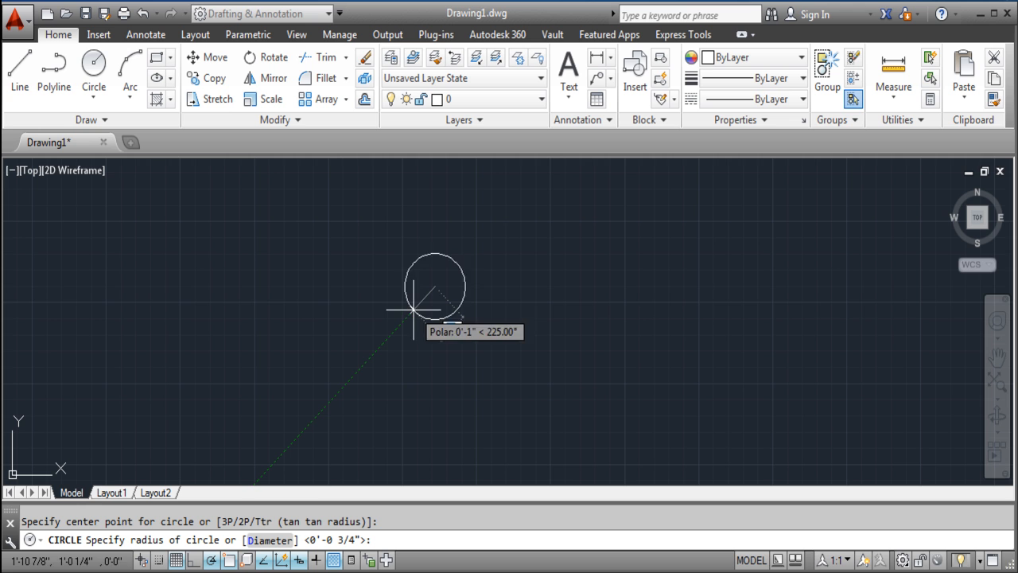
pyautogui.moveTo(363, 372)
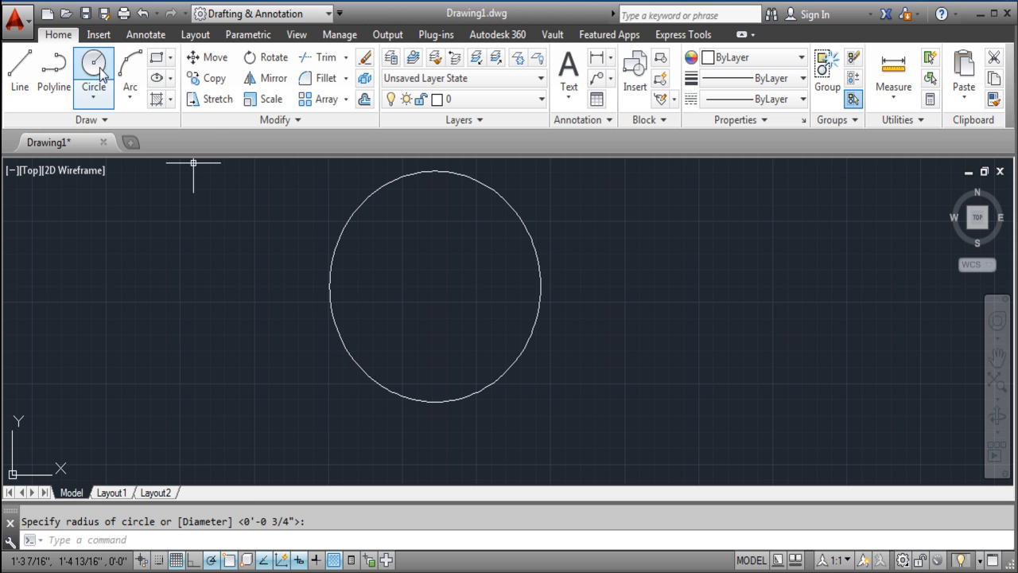
pyautogui.click(92, 66)
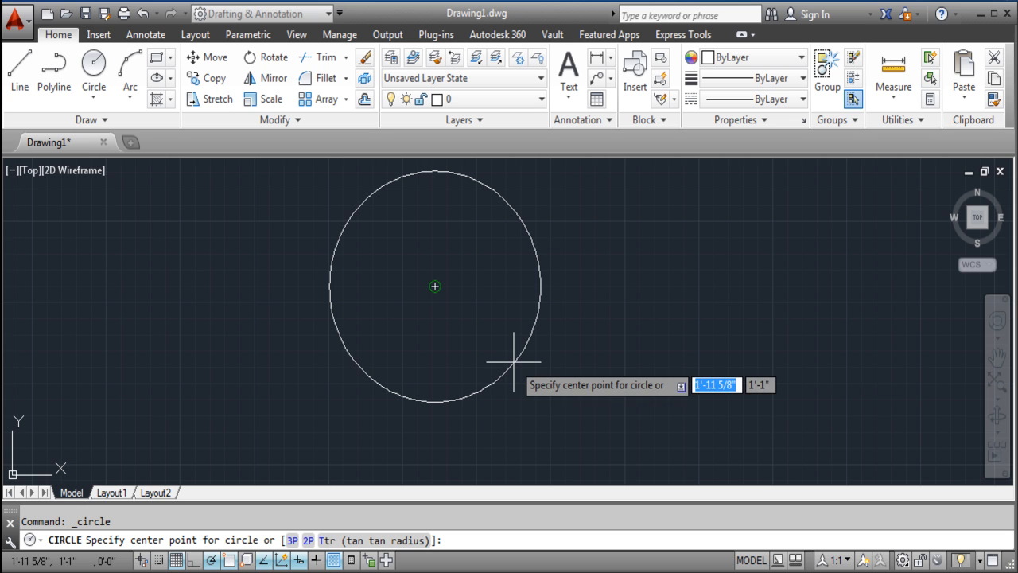
pyautogui.moveTo(512, 366)
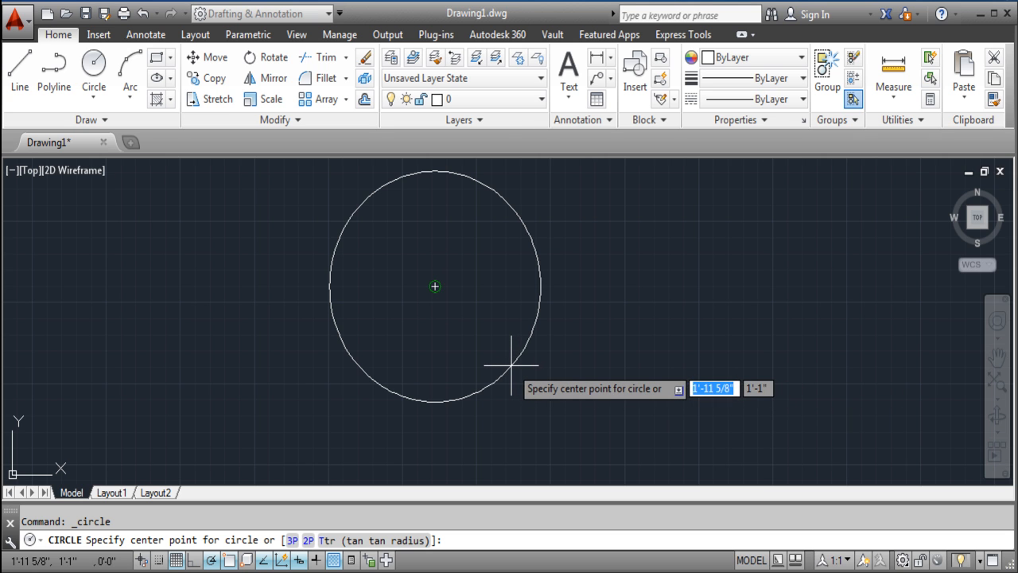
pyautogui.moveTo(436, 286)
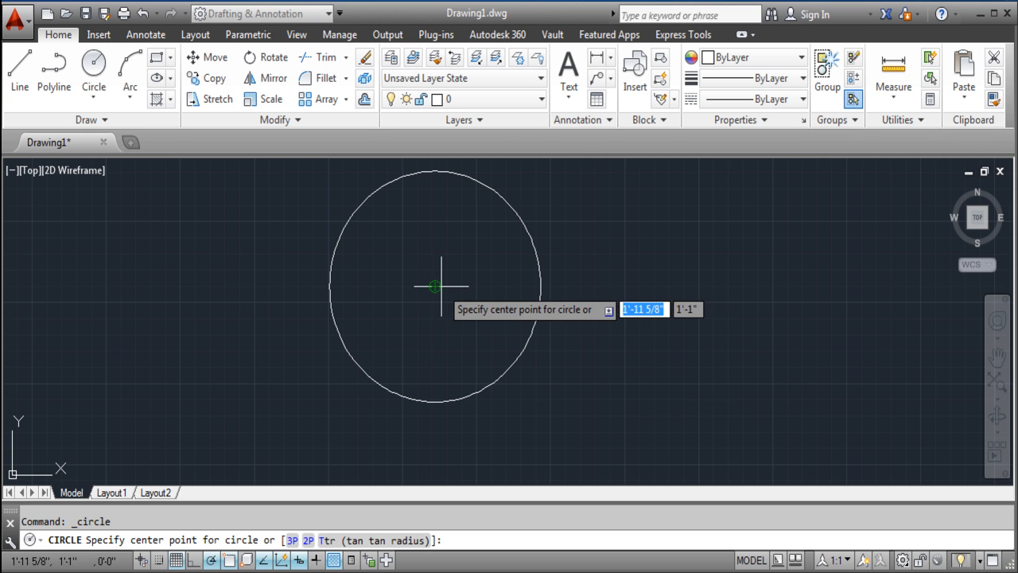
pyautogui.click(436, 286)
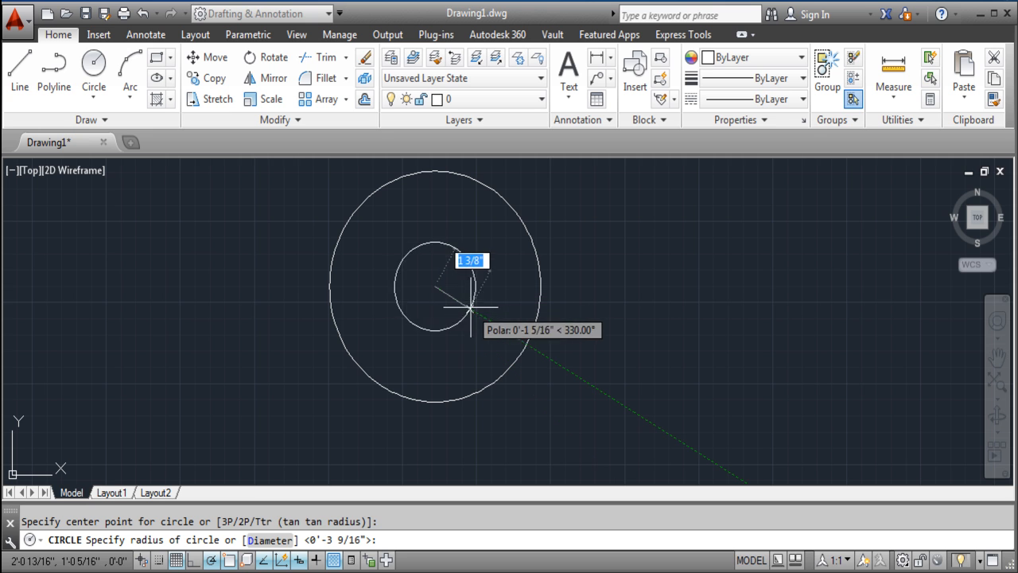
pyautogui.click(471, 309)
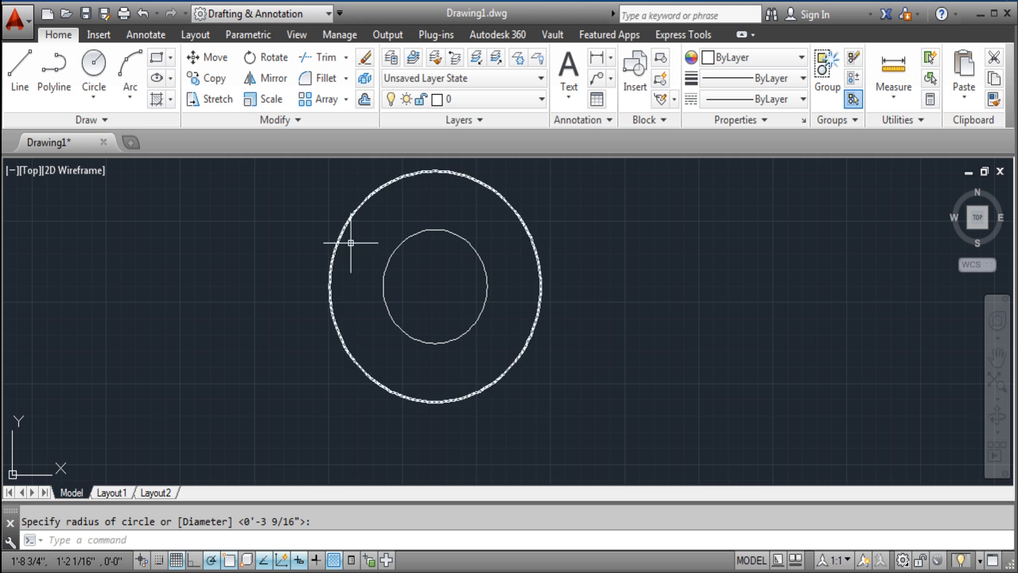
pyautogui.moveTo(453, 208)
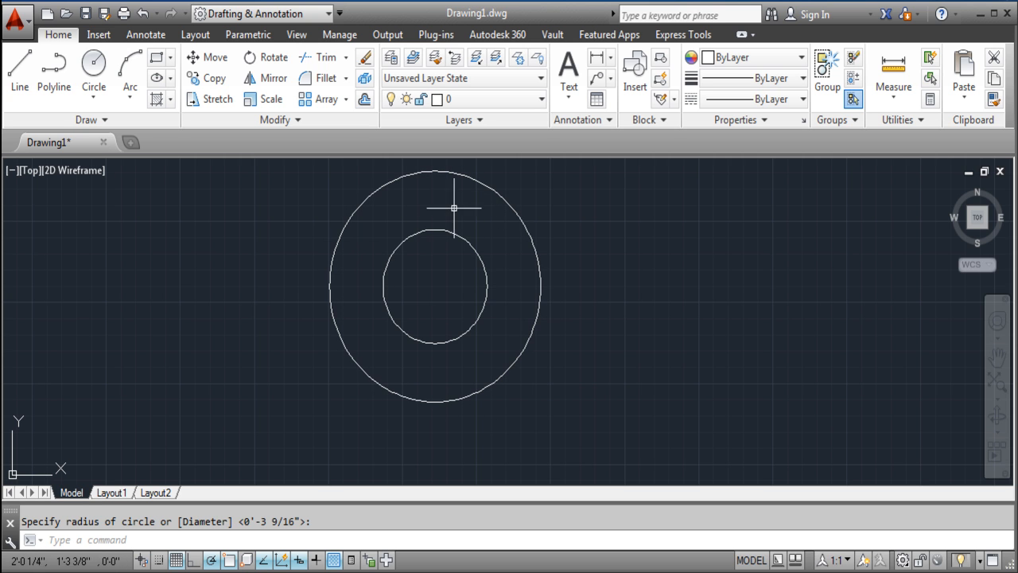
pyautogui.moveTo(398, 245)
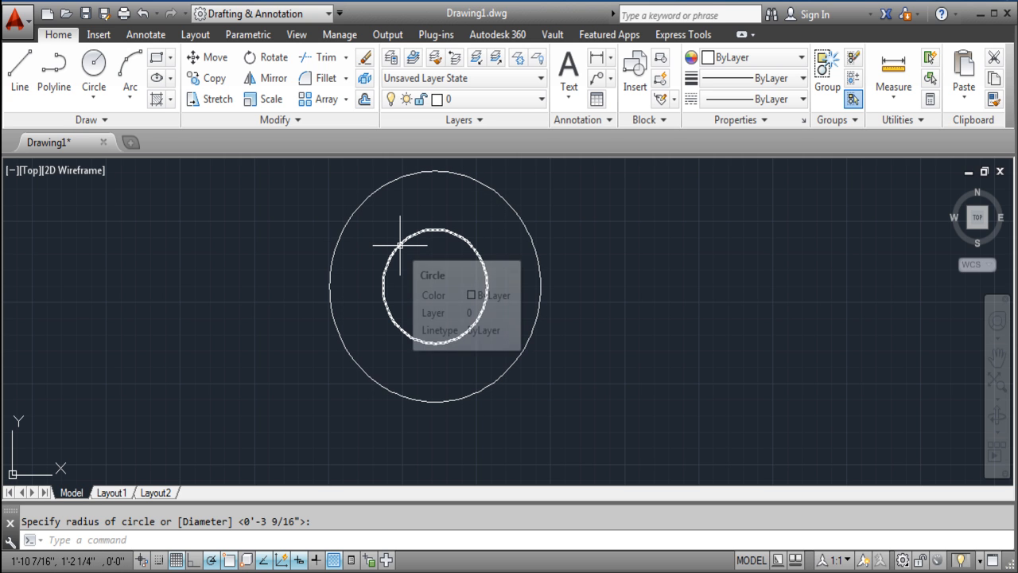
pyautogui.moveTo(436, 191)
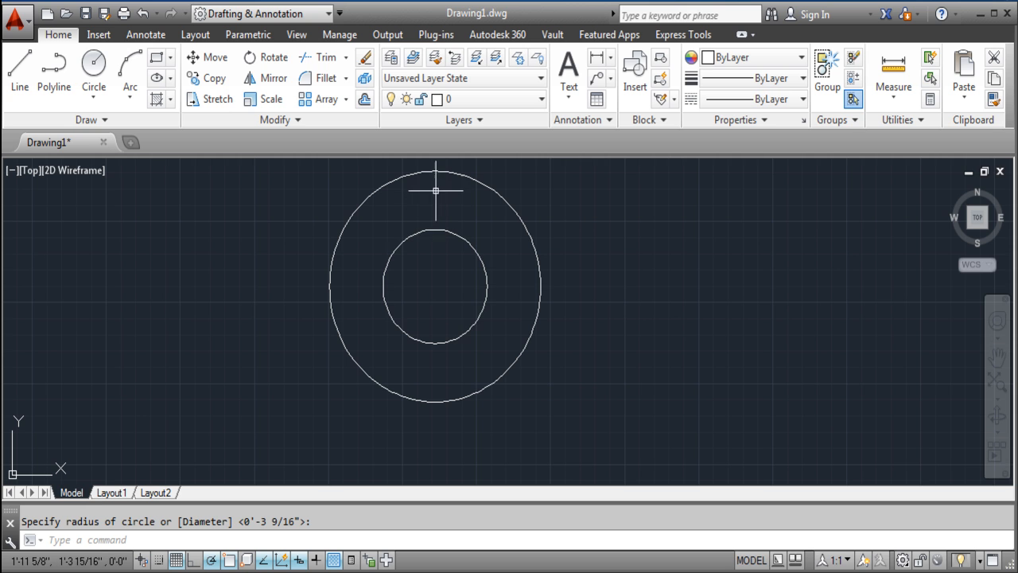
pyautogui.moveTo(455, 233)
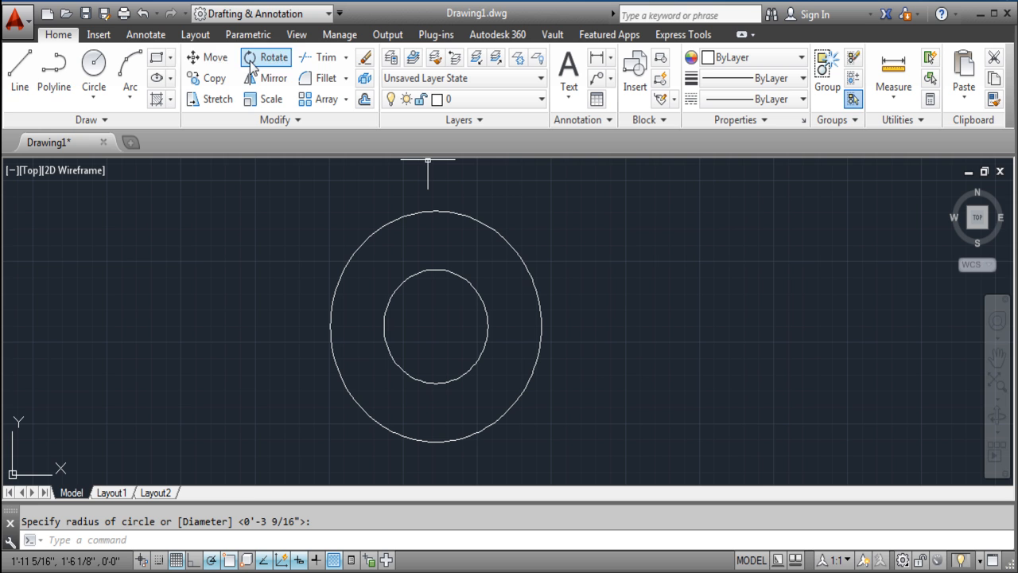
# - Draw a vertical line from the circles' centre up past the outer circle
pyautogui.click(19, 76)
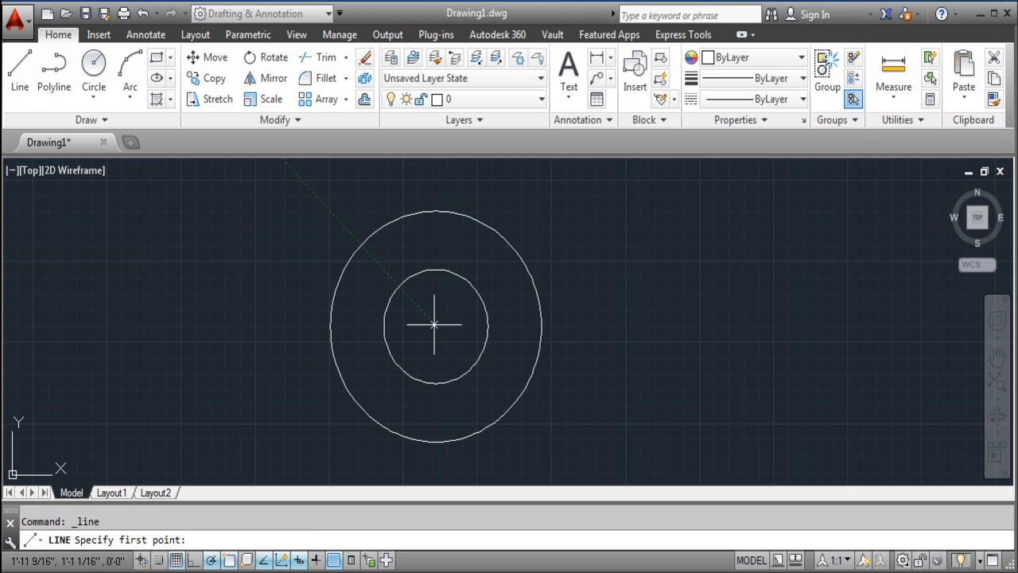
pyautogui.click(436, 324)
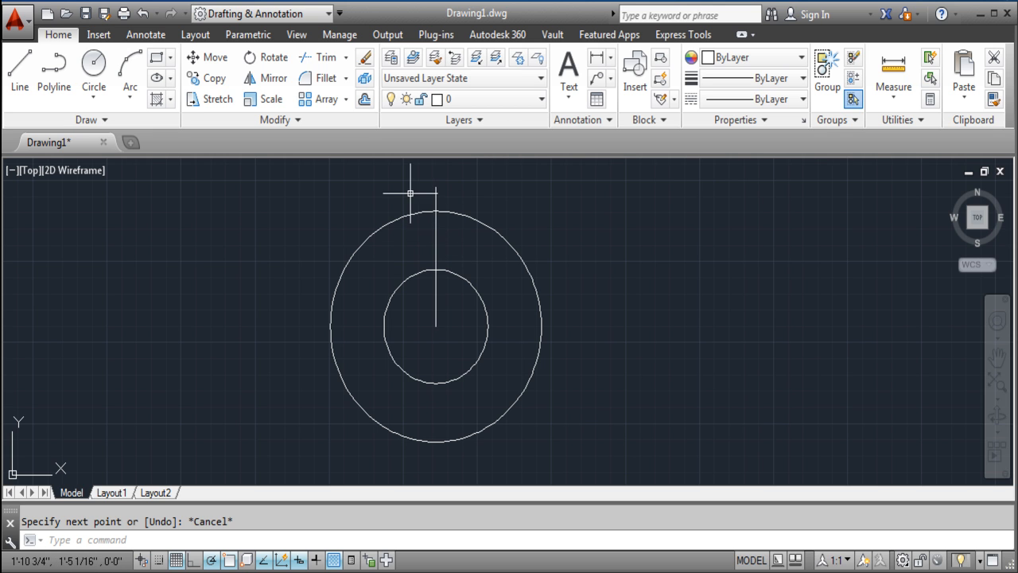
pyautogui.moveTo(436, 290)
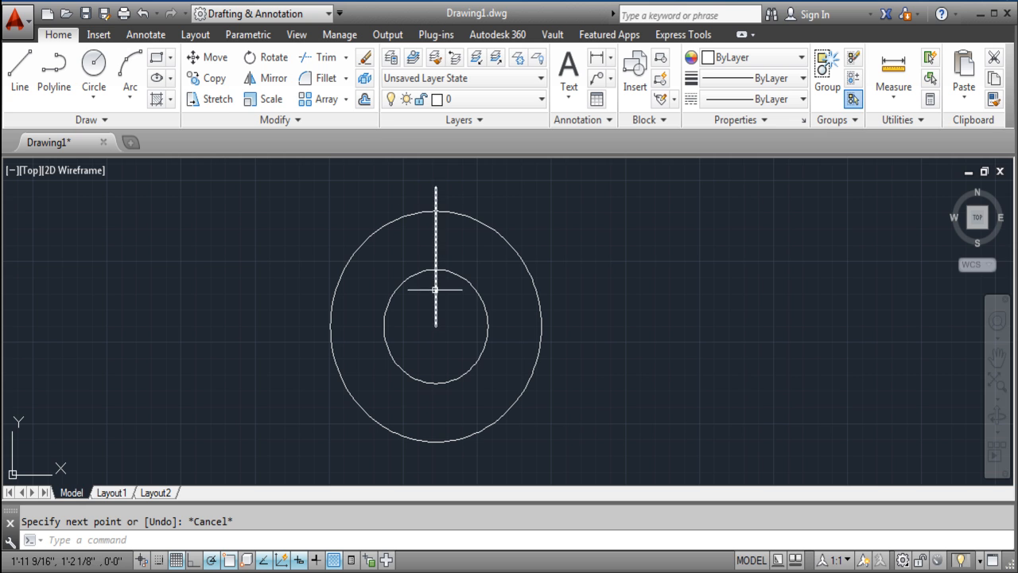
pyautogui.moveTo(436, 298)
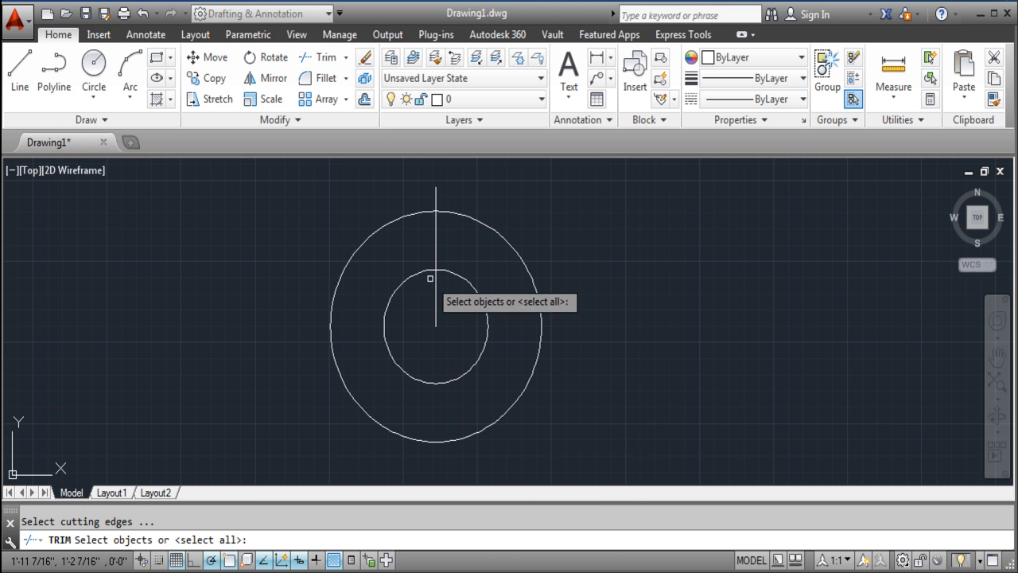
pyautogui.moveTo(460, 268)
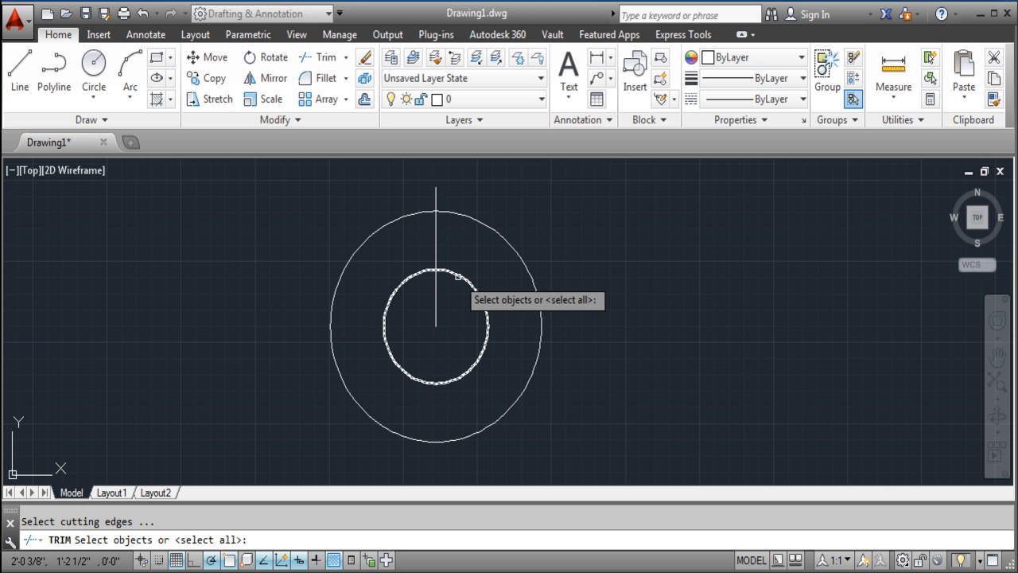
pyautogui.moveTo(459, 277)
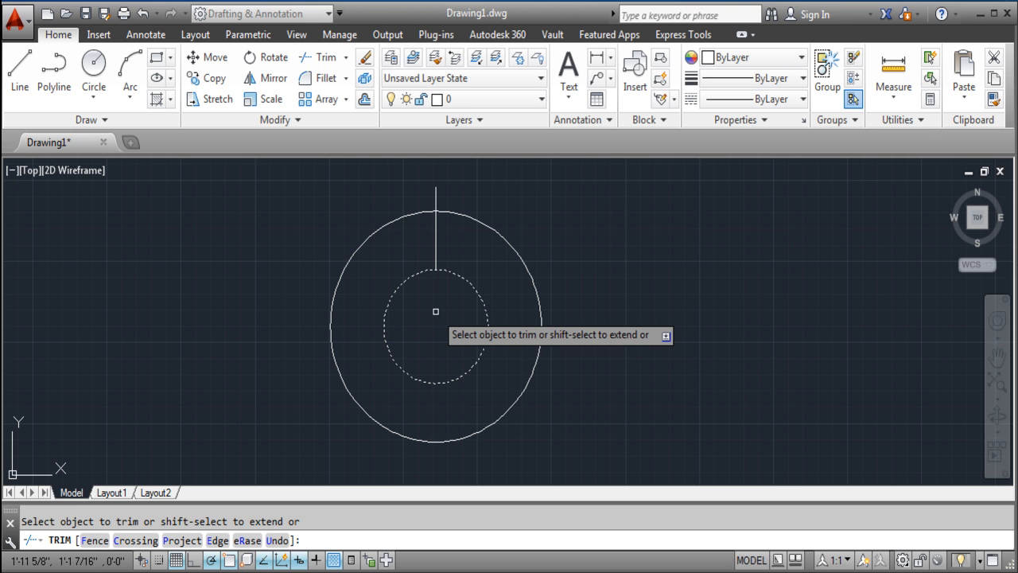
pyautogui.press('Escape')
pyautogui.write('t')
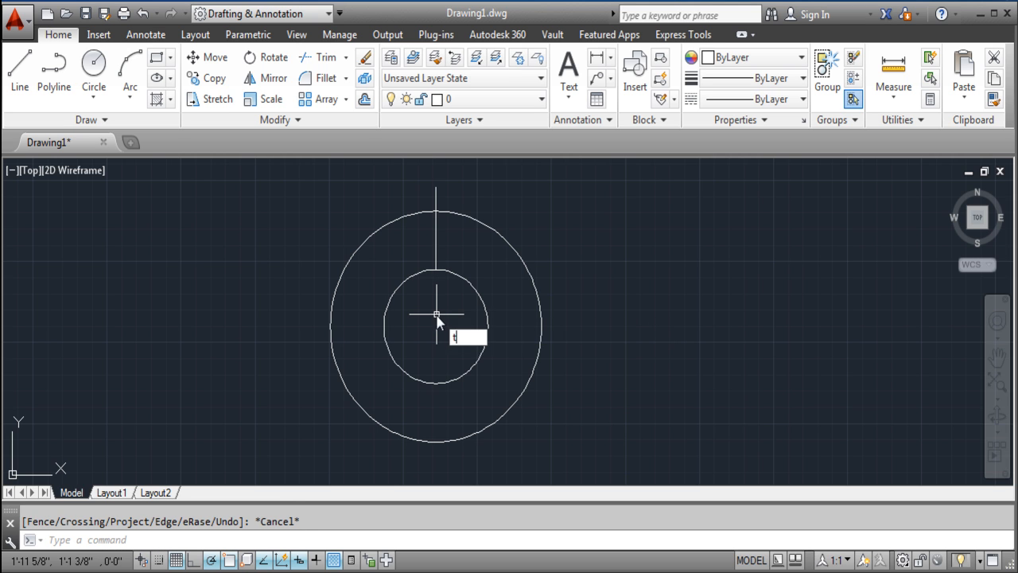
# - Trim the line to a short spoke between the inner and outer circles
pyautogui.press('Return')
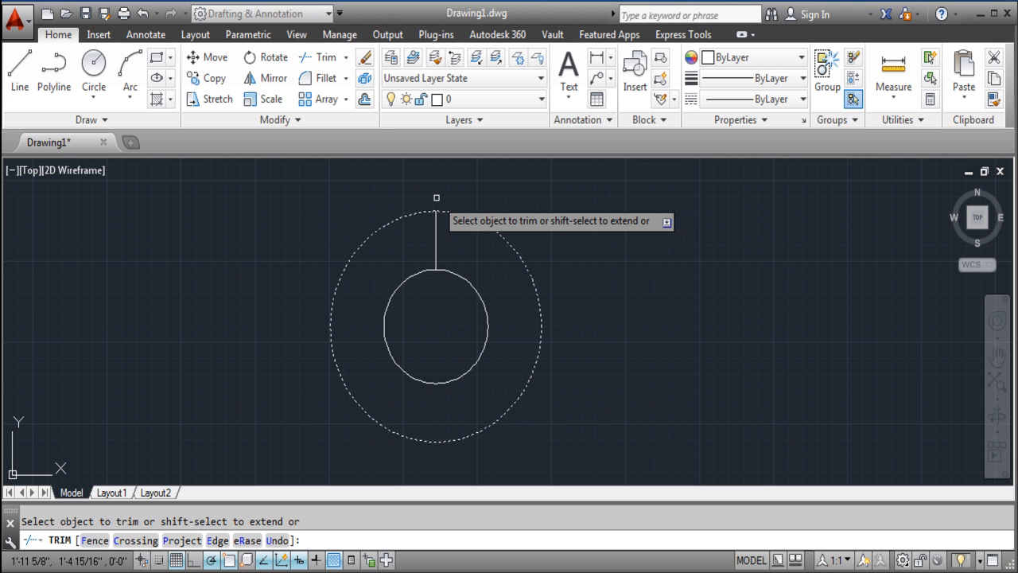
pyautogui.press('Escape')
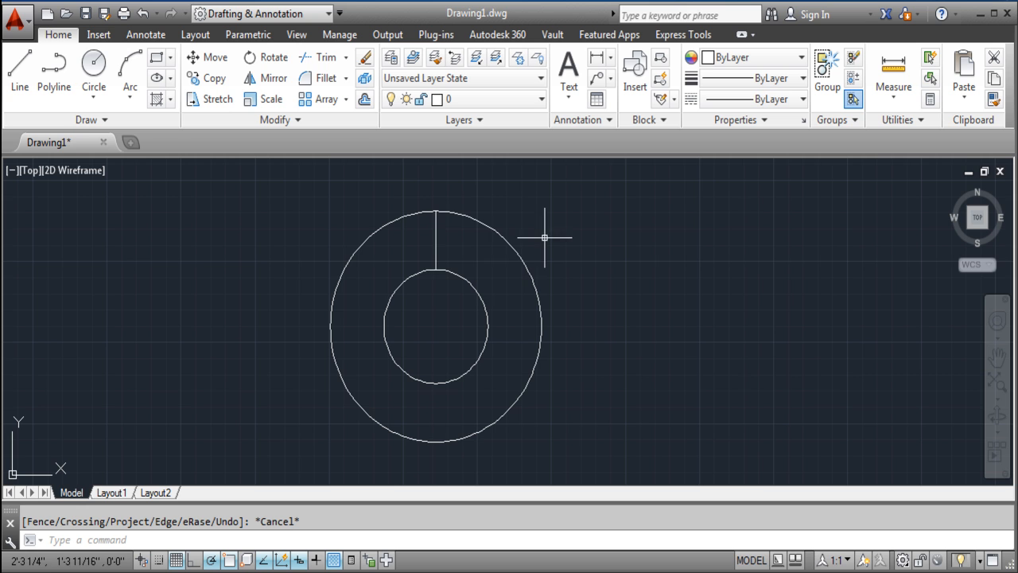
pyautogui.moveTo(429, 299)
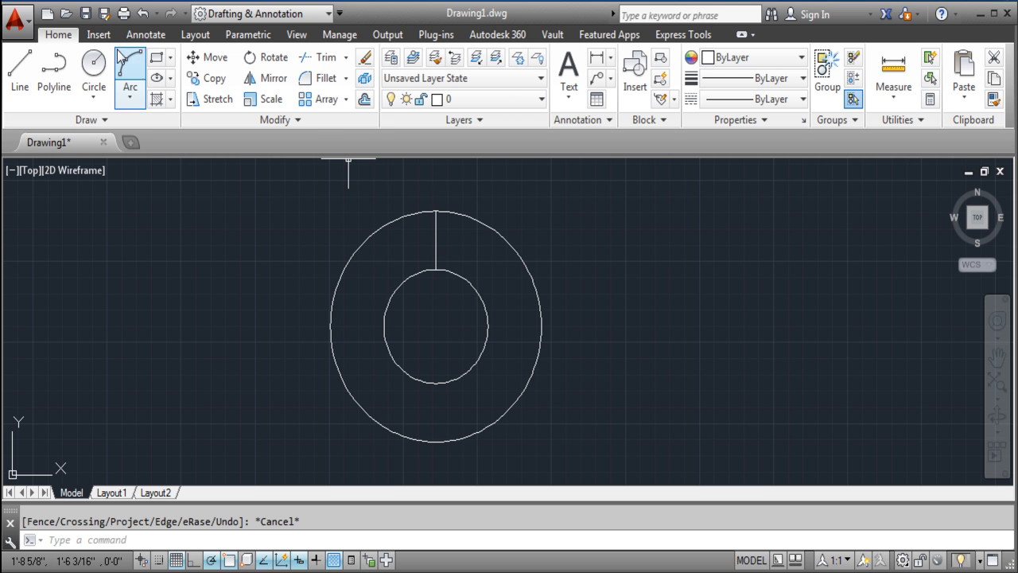
# - Start a small circle centred on the spoke's midpoint between the two circles
pyautogui.click(92, 70)
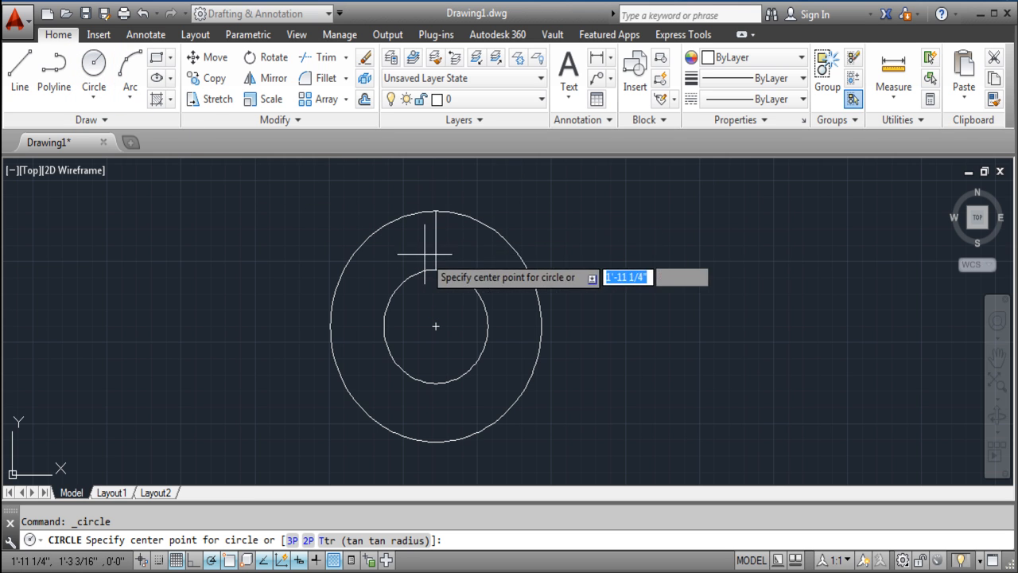
pyautogui.moveTo(436, 242)
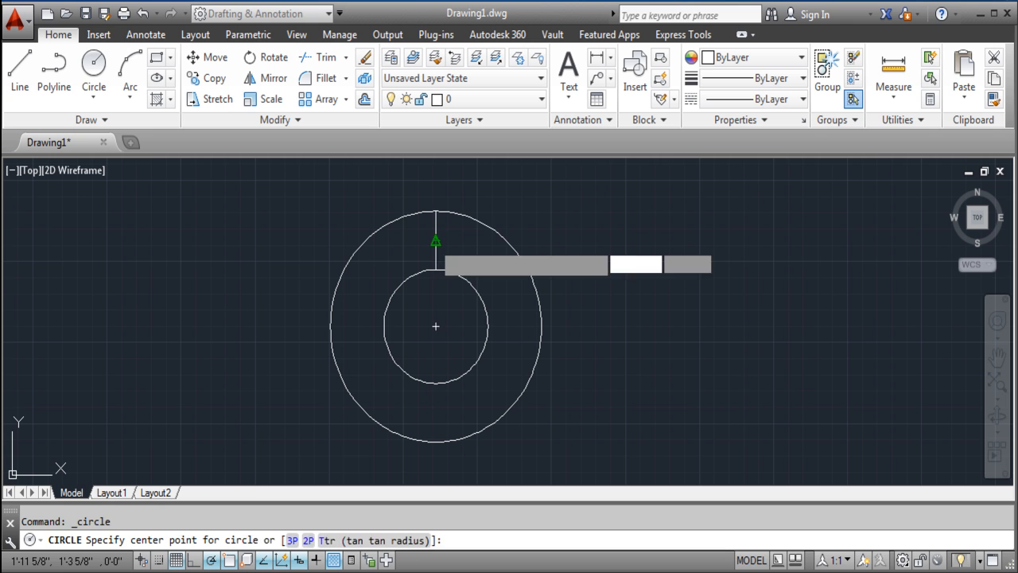
pyautogui.click(436, 240)
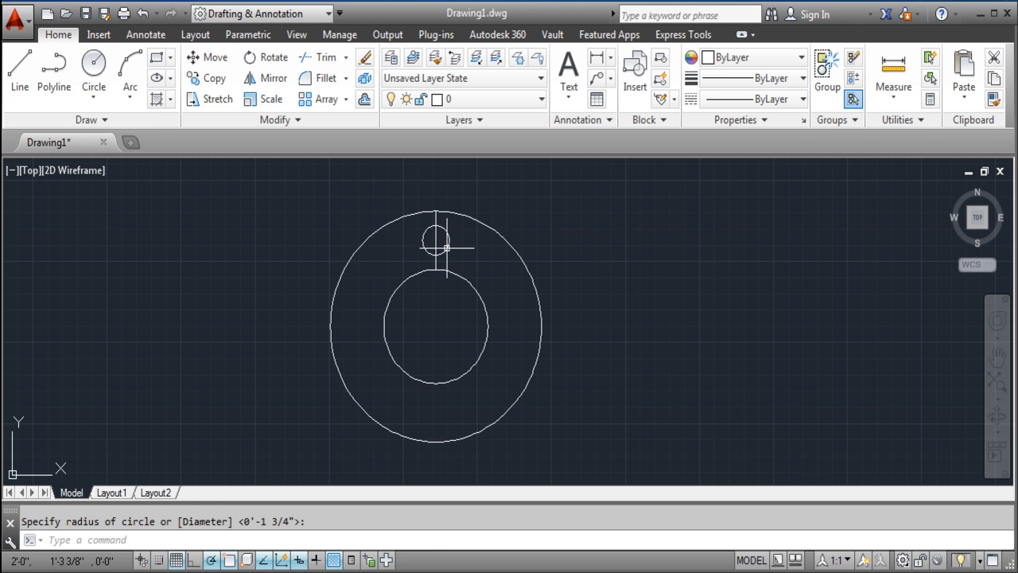
# - Erase the vertical guide line, leaving the two rings and the small circle
pyautogui.press('Escape')
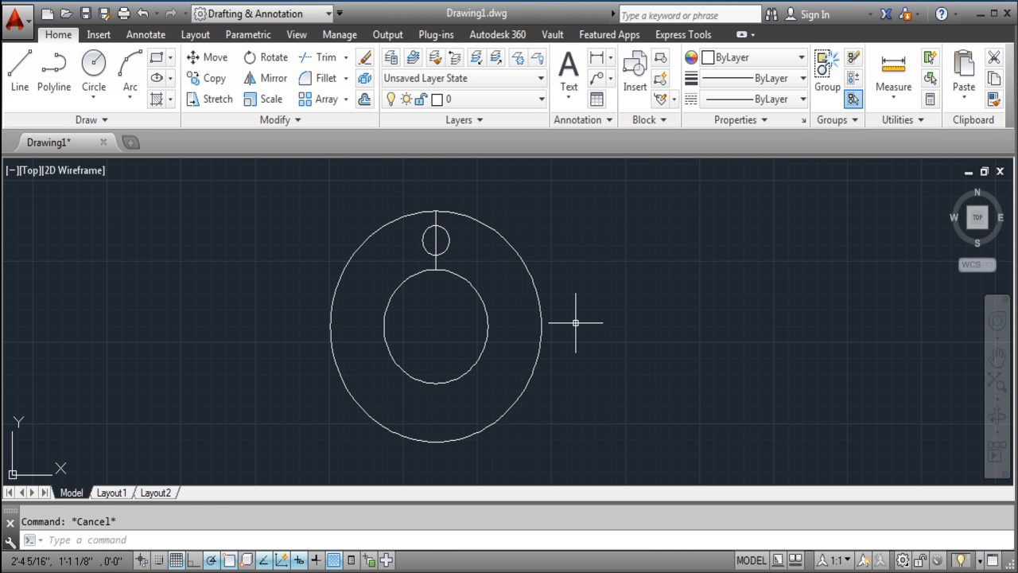
pyautogui.moveTo(348, 204)
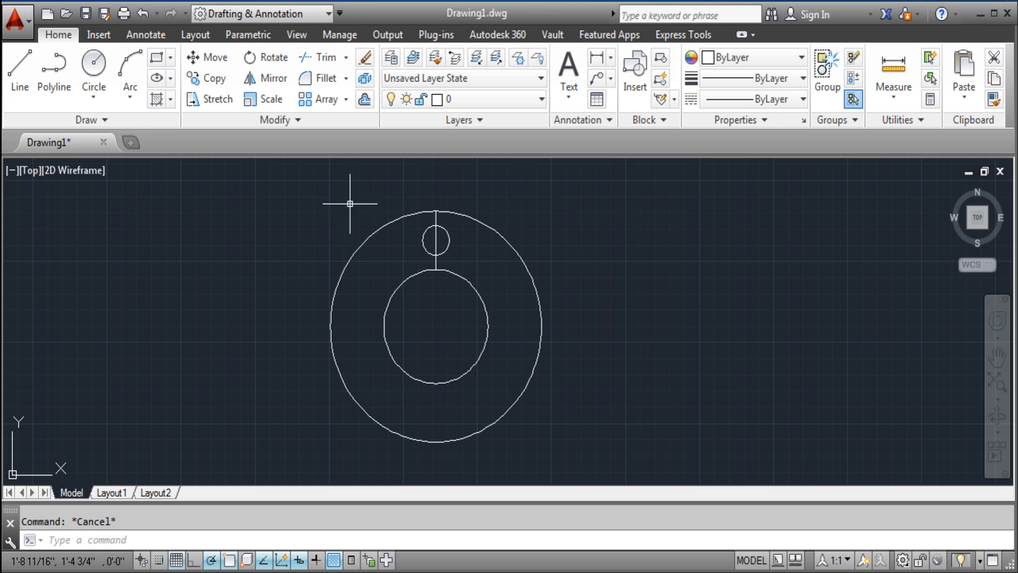
pyautogui.moveTo(436, 219)
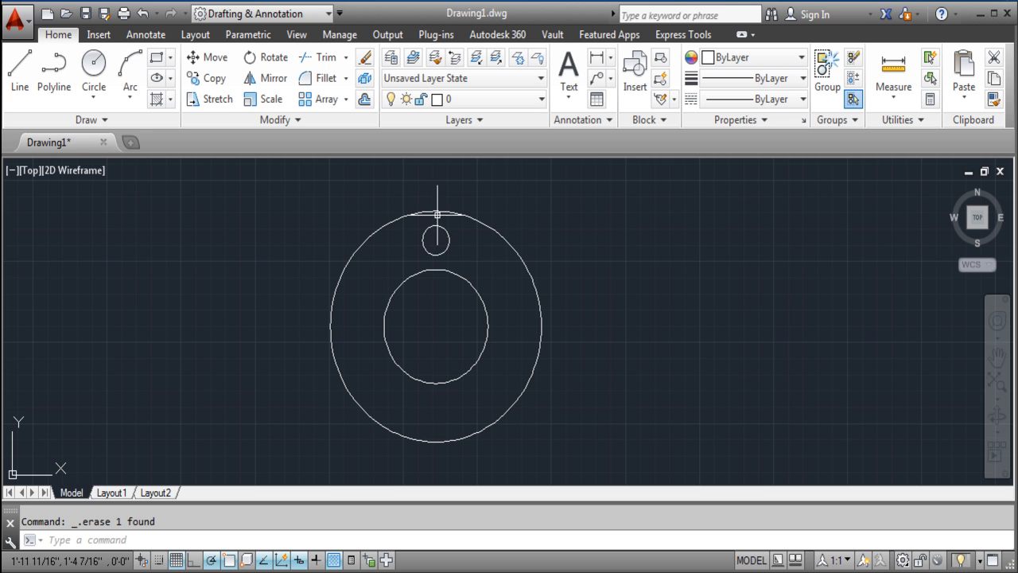
pyautogui.moveTo(426, 201)
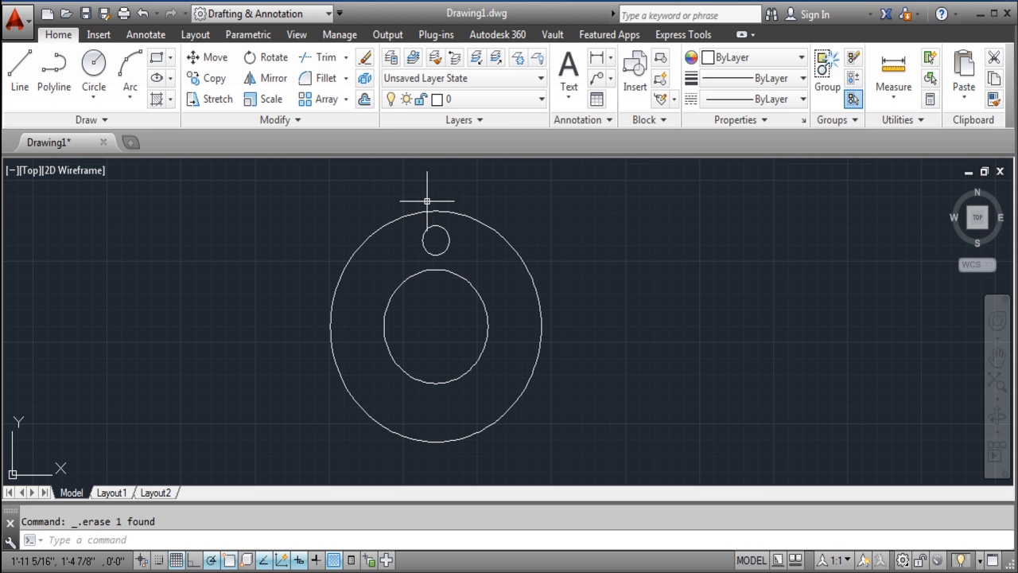
pyautogui.click(436, 204)
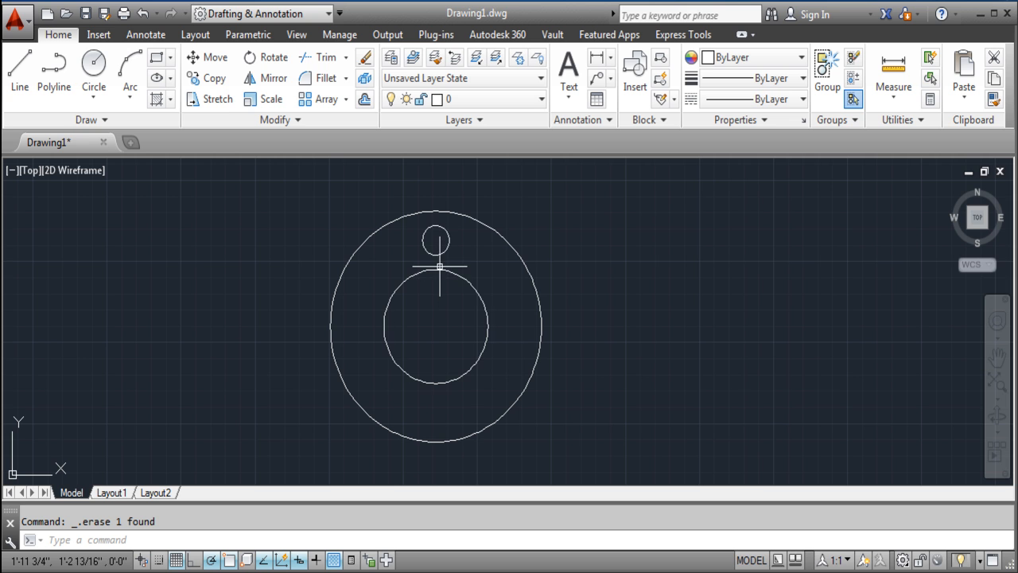
pyautogui.moveTo(429, 301)
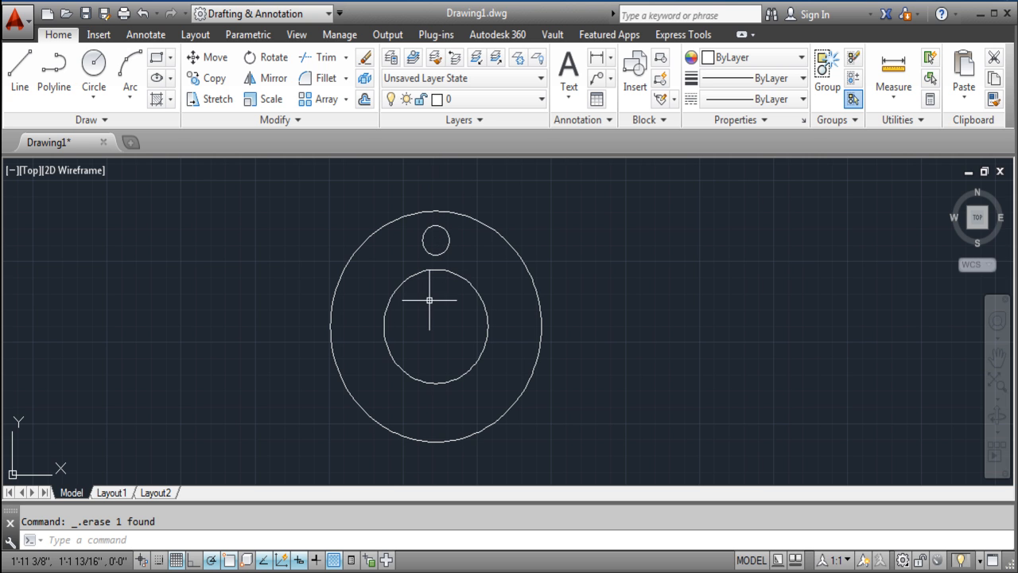
pyautogui.moveTo(438, 334)
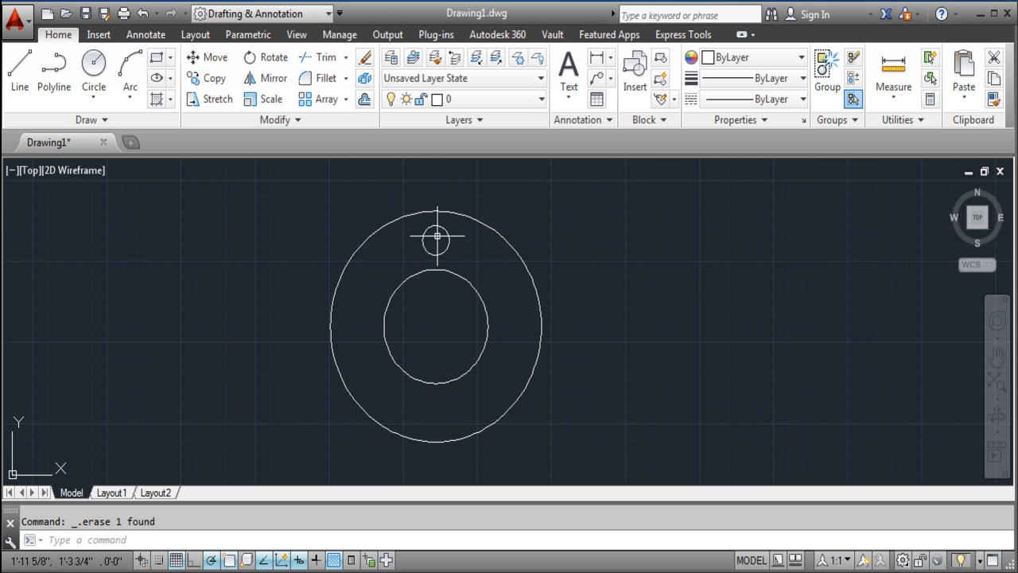
pyautogui.moveTo(436, 239)
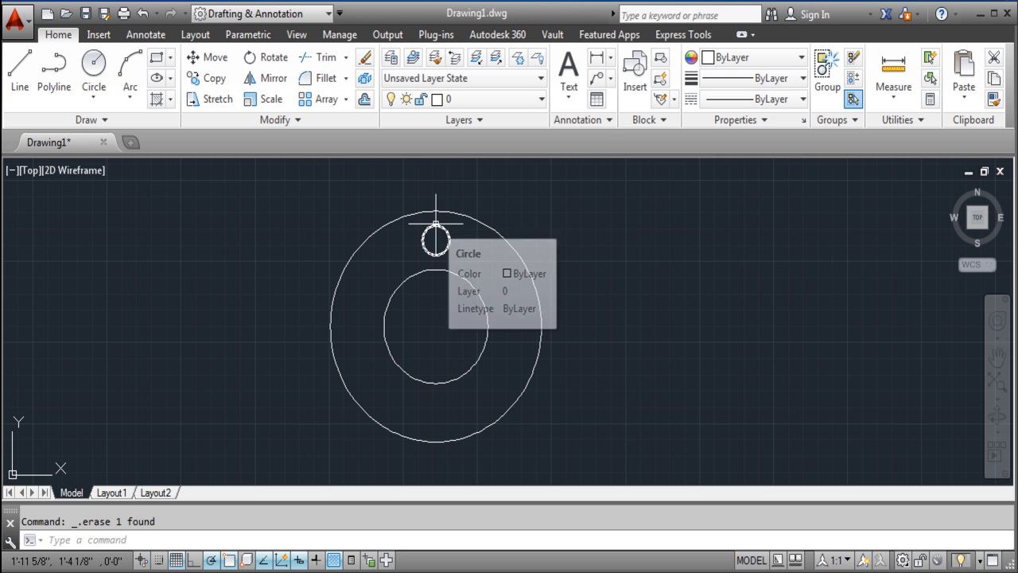
pyautogui.moveTo(322, 99)
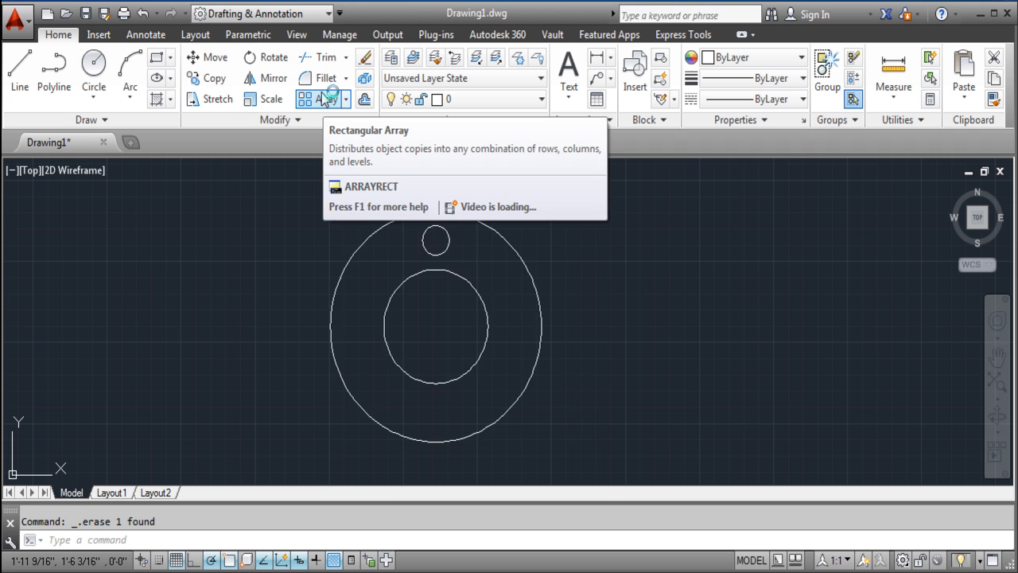
# - Create a rectangular array of the small circle, 4 columns by 3 rows
pyautogui.click(321, 99)
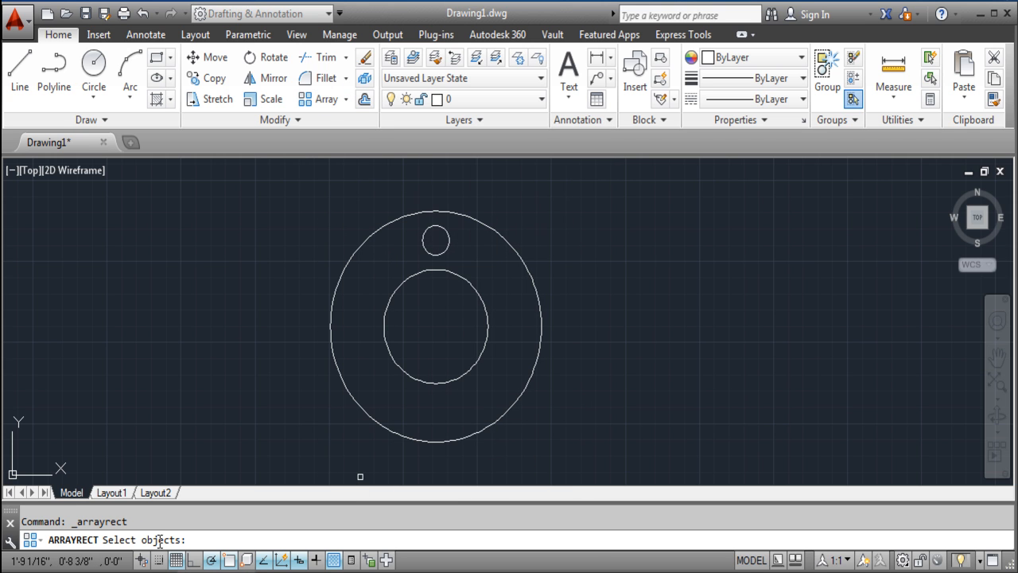
pyautogui.moveTo(452, 245)
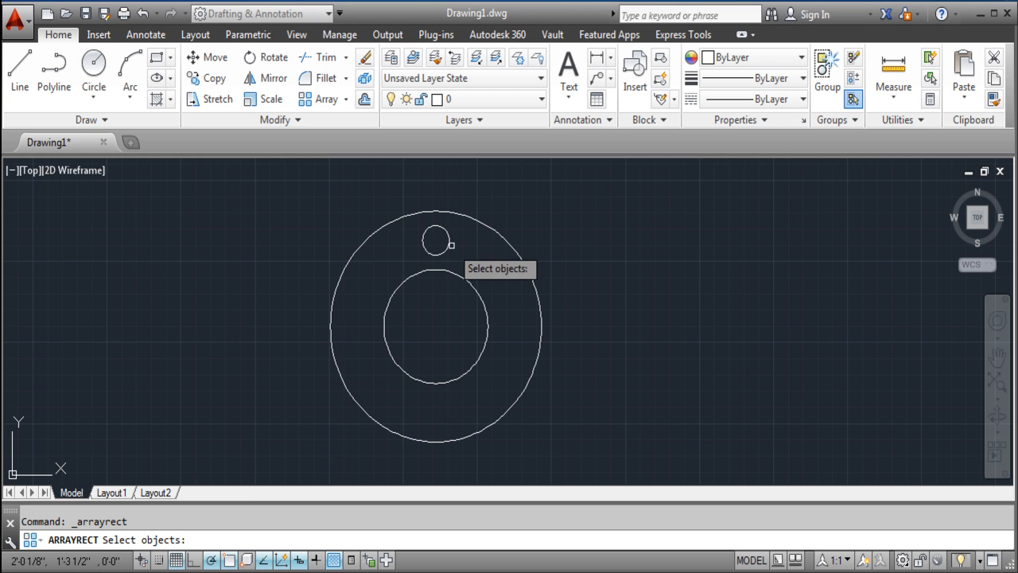
pyautogui.click(436, 240)
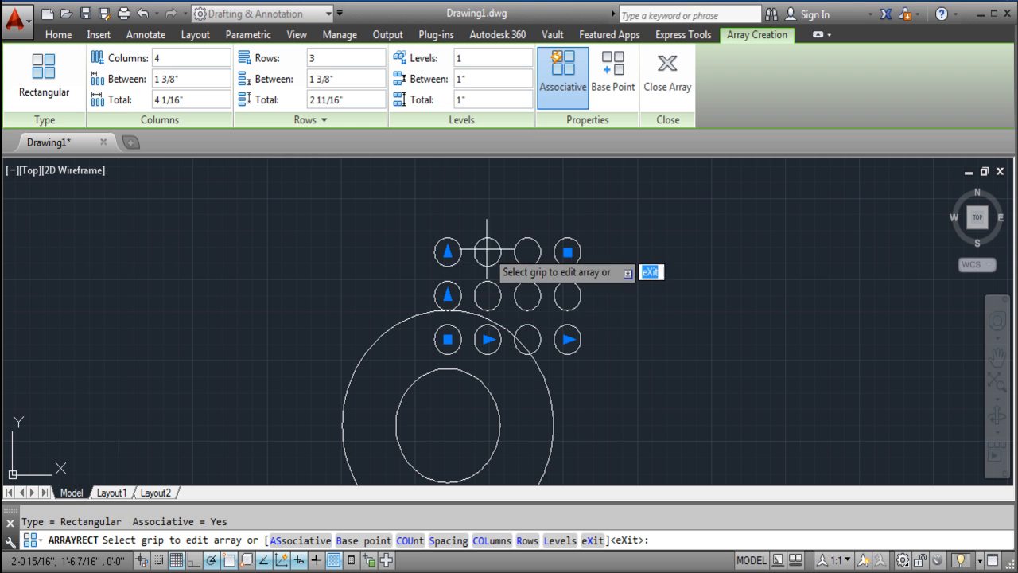
pyautogui.moveTo(521, 273)
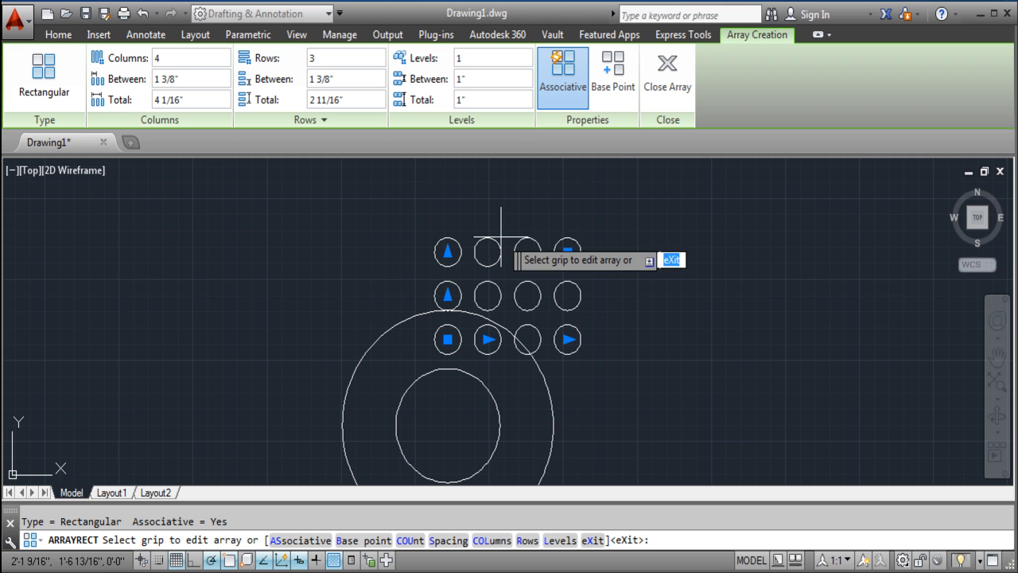
pyautogui.moveTo(541, 337)
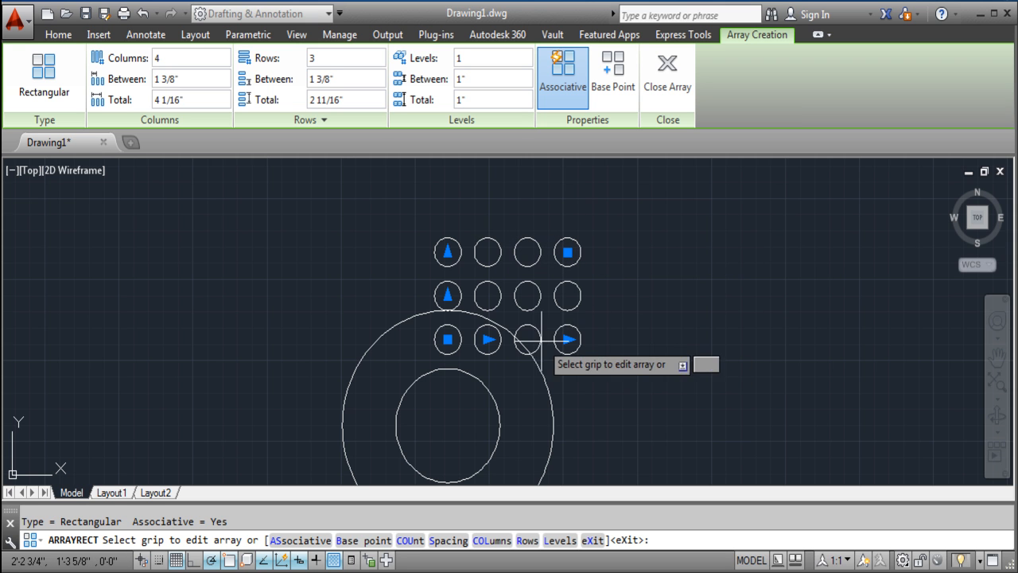
pyautogui.moveTo(522, 350)
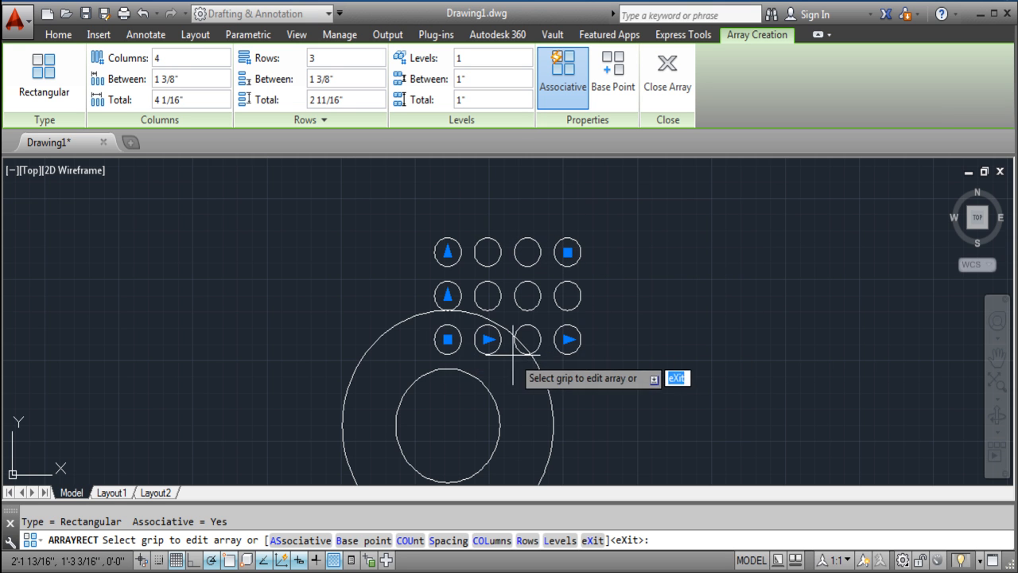
pyautogui.moveTo(141, 13)
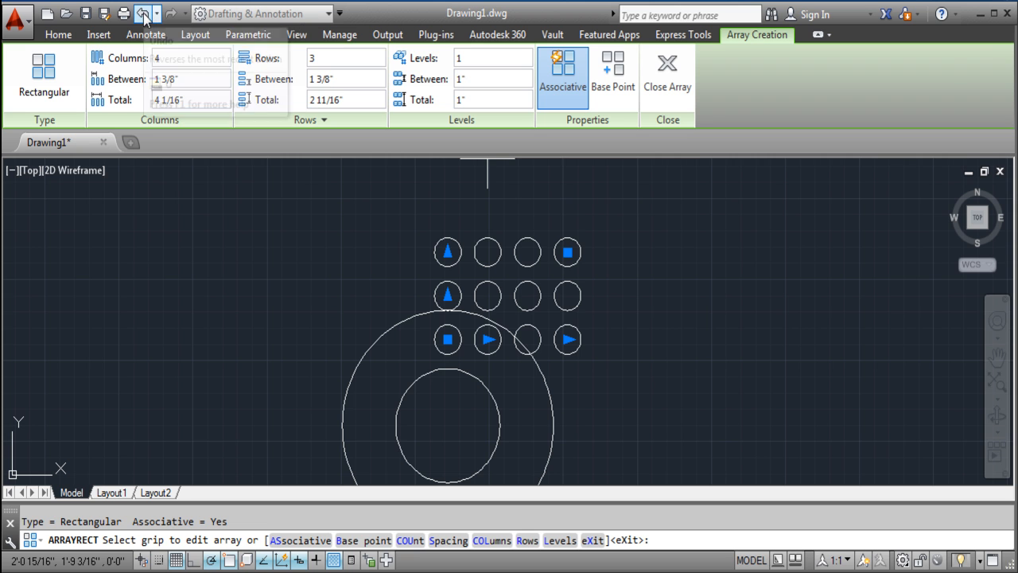
# - Undo the rectangular array and bring up the array type list
pyautogui.click(142, 13)
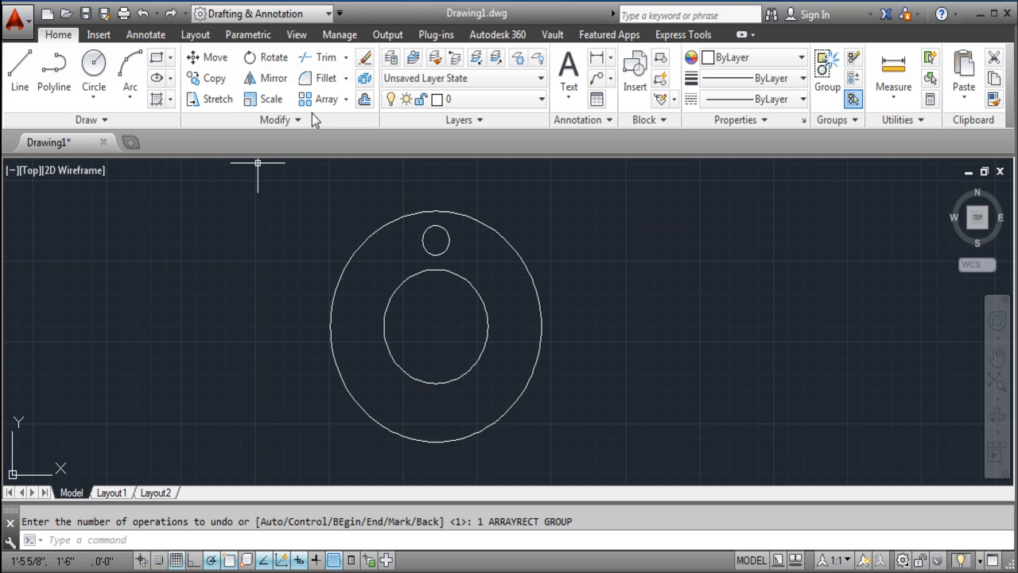
pyautogui.click(321, 99)
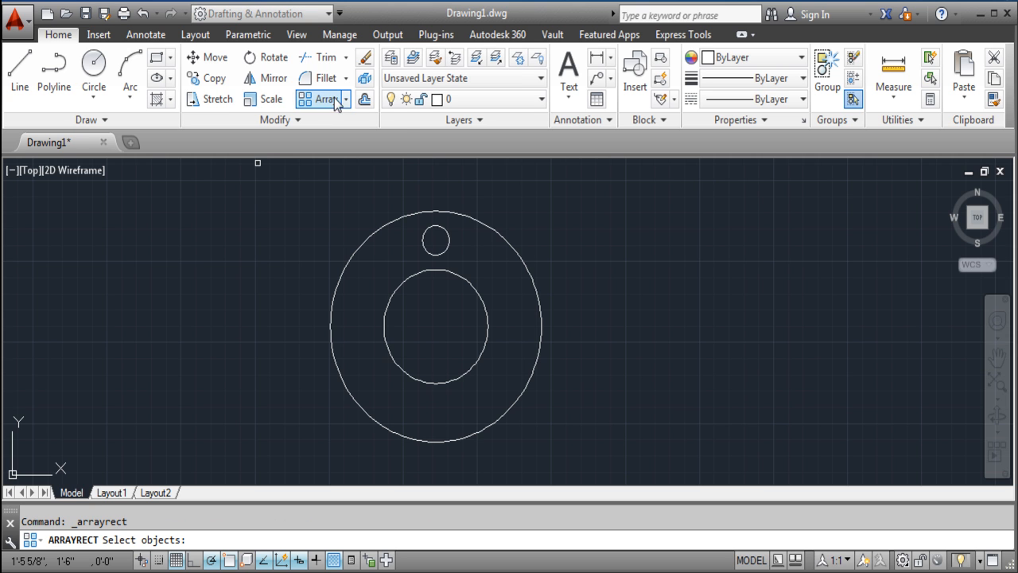
pyautogui.click(344, 99)
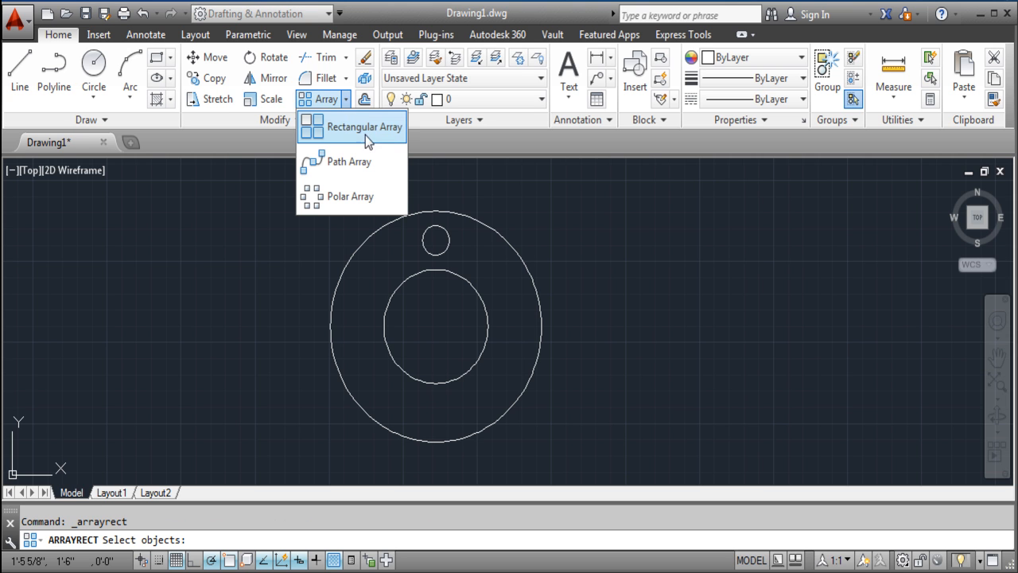
pyautogui.moveTo(358, 128)
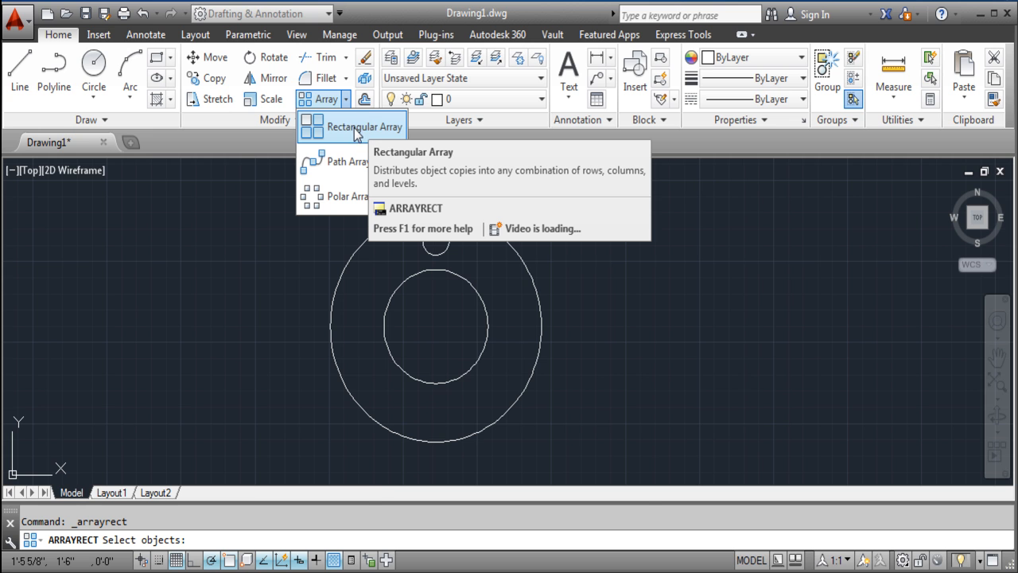
pyautogui.moveTo(334, 162)
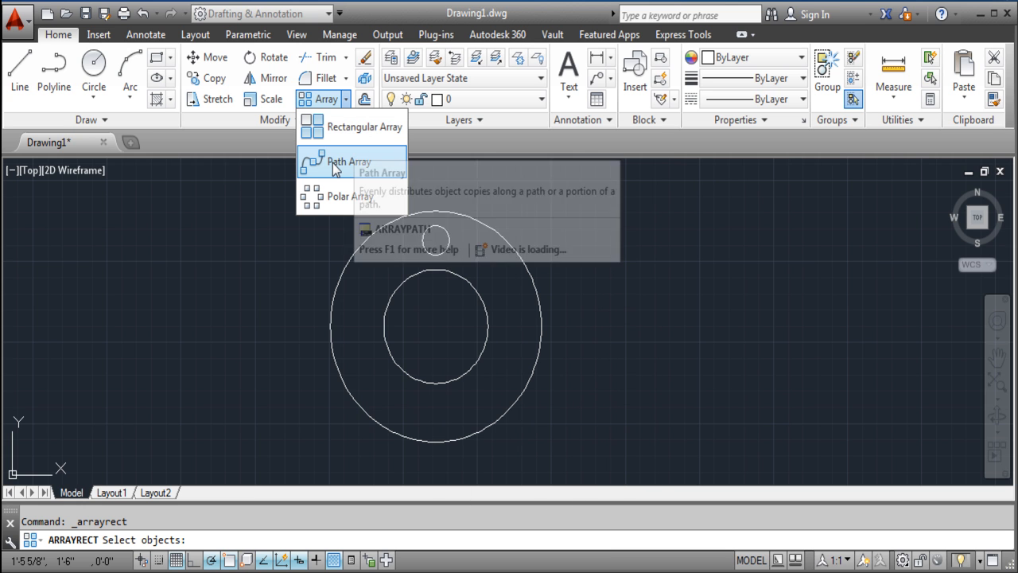
pyautogui.moveTo(342, 198)
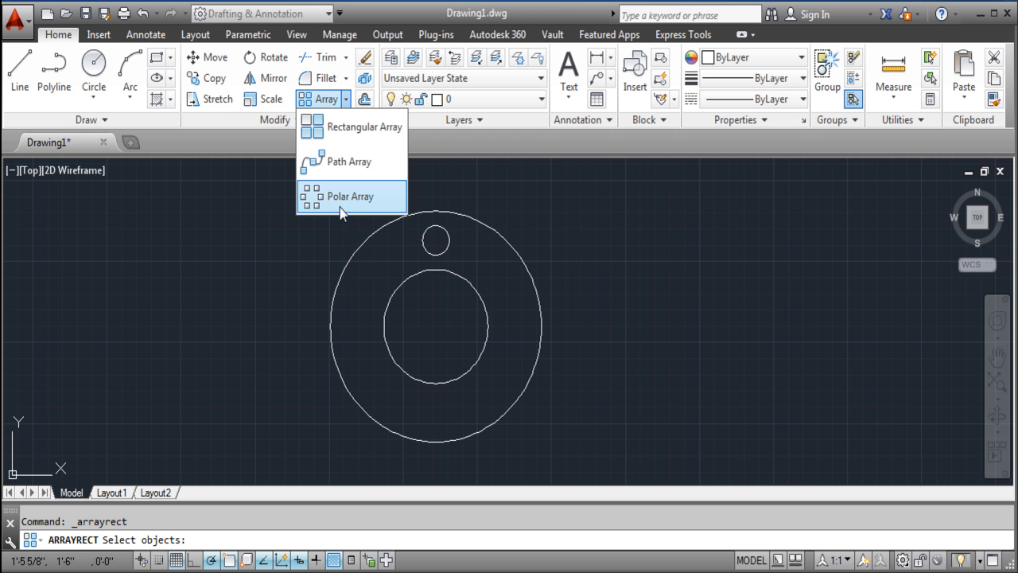
pyautogui.moveTo(350, 197)
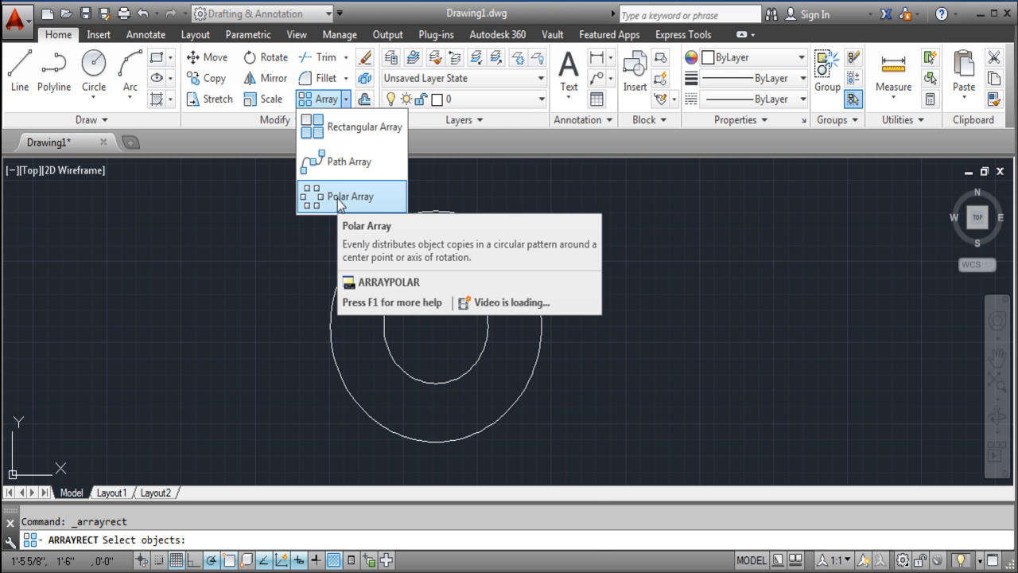
pyautogui.moveTo(364, 197)
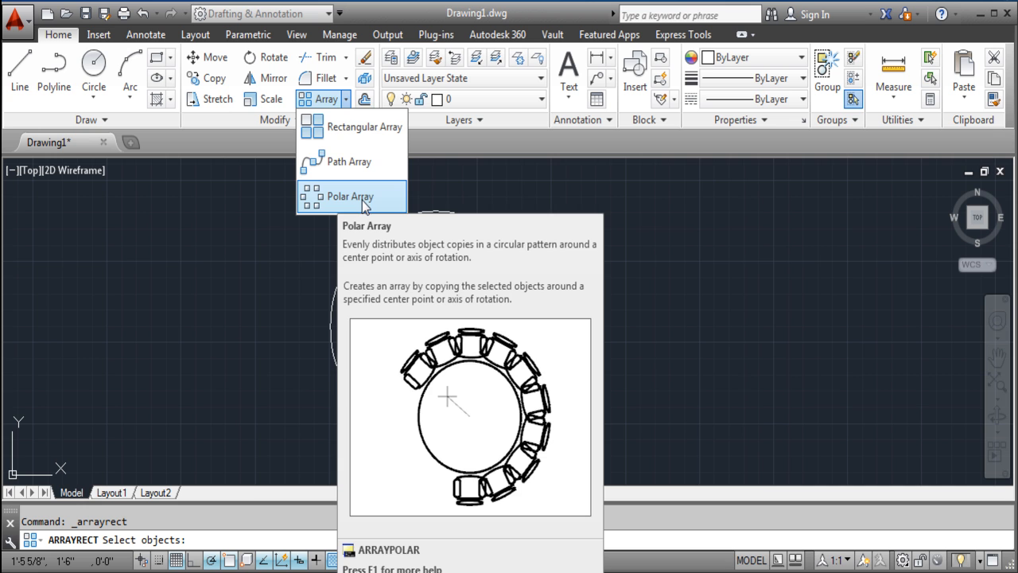
# - Polar-array the small circle around the ring centre, six copies over 360 degrees
pyautogui.click(350, 197)
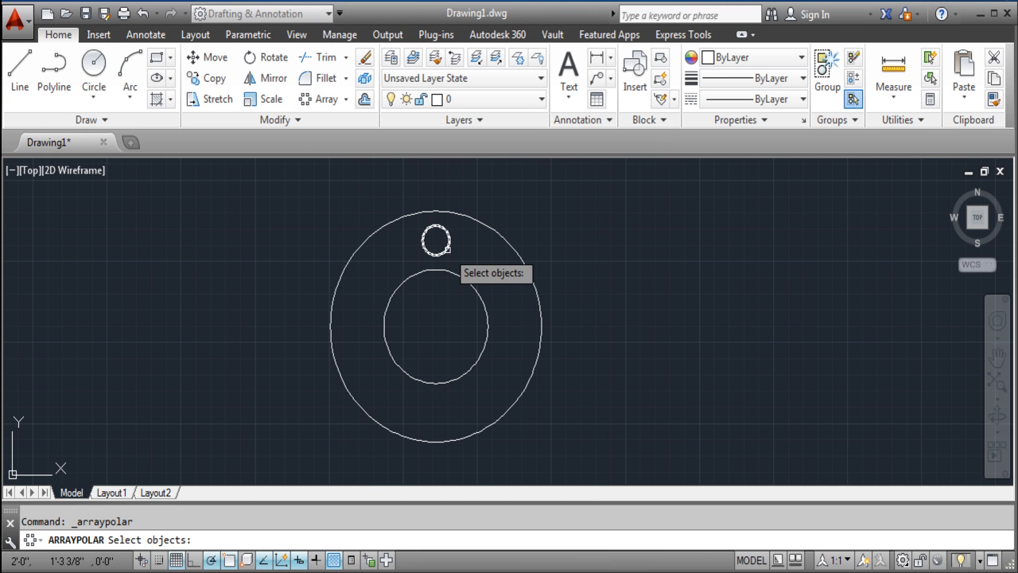
pyautogui.click(436, 238)
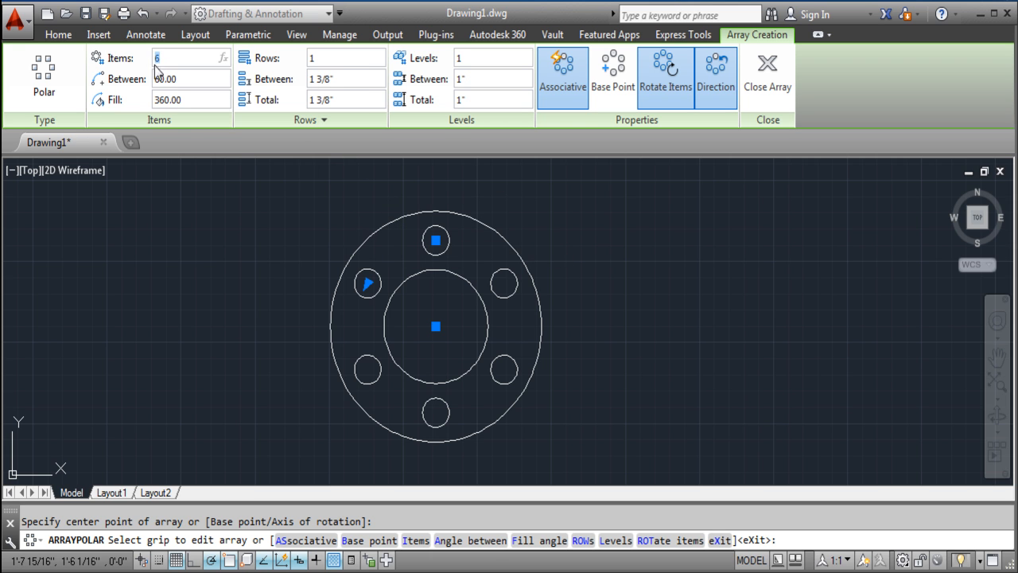
pyautogui.write('12')
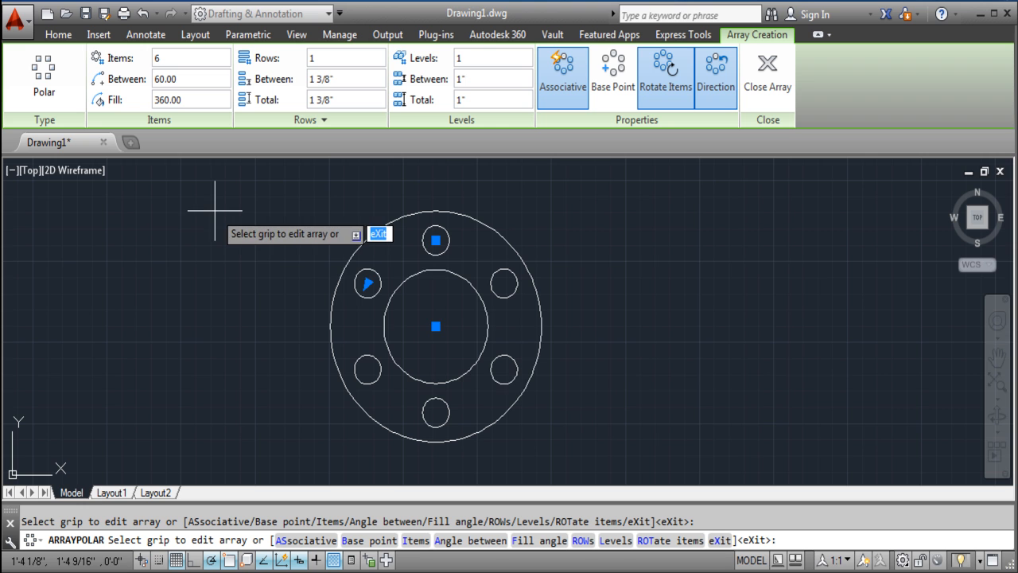
pyautogui.moveTo(732, 342)
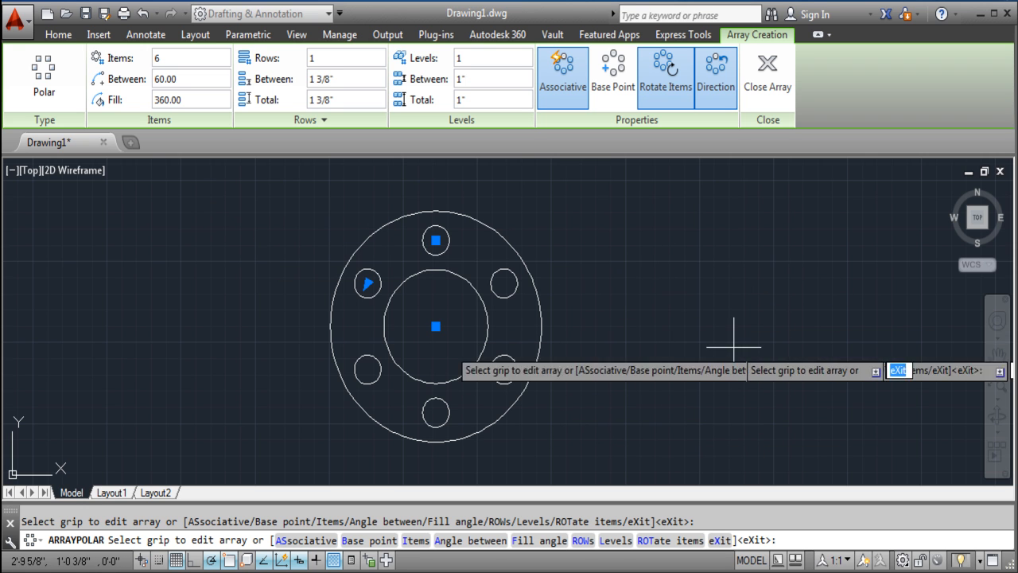